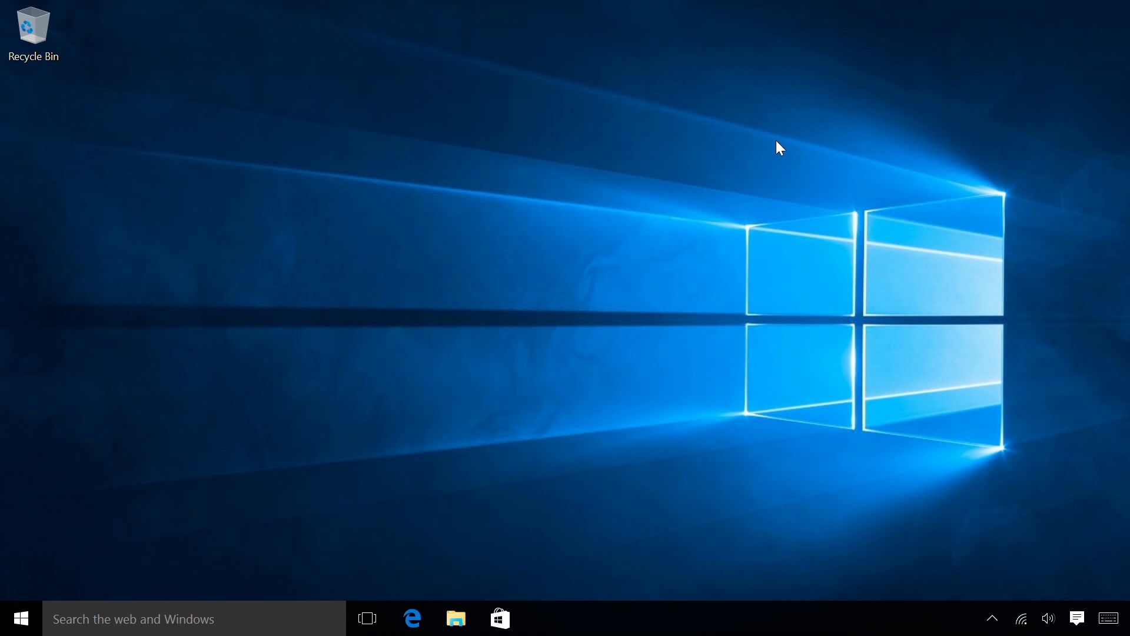
mouse_move(374, 425)
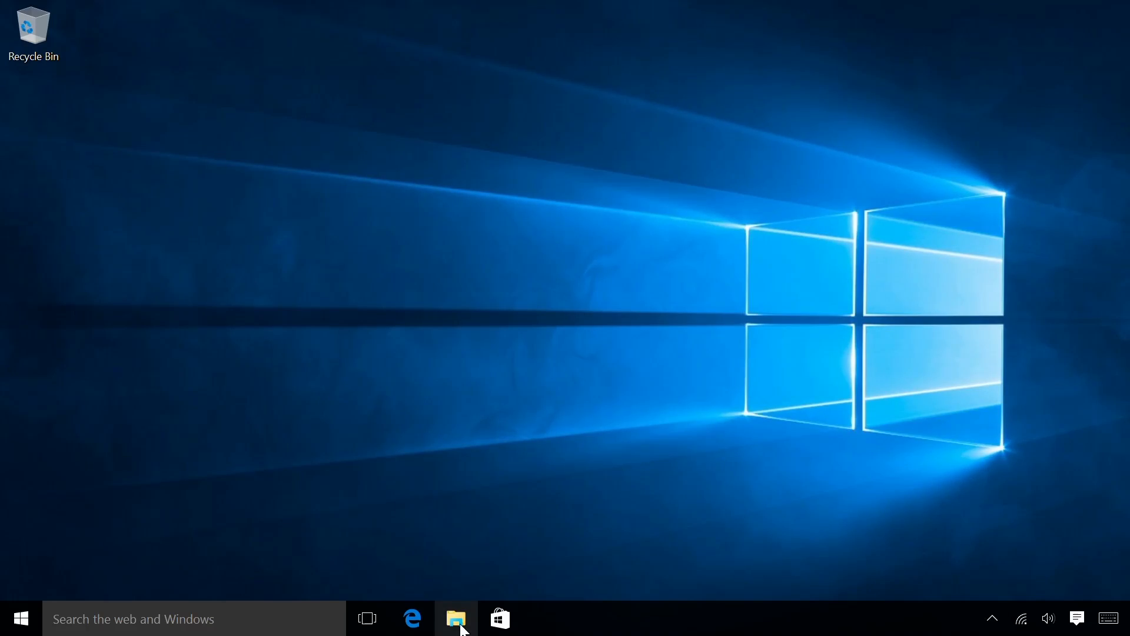
Go to Downloads and select the Quantum Byte BIOS zip archive.
click(455, 618)
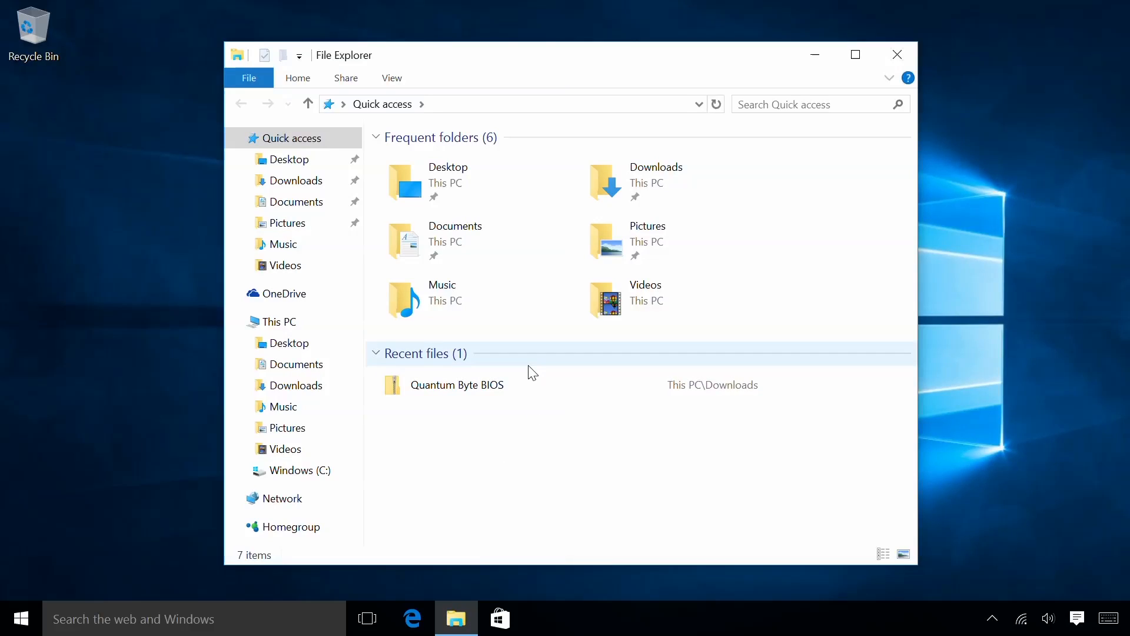
mouse_move(656, 180)
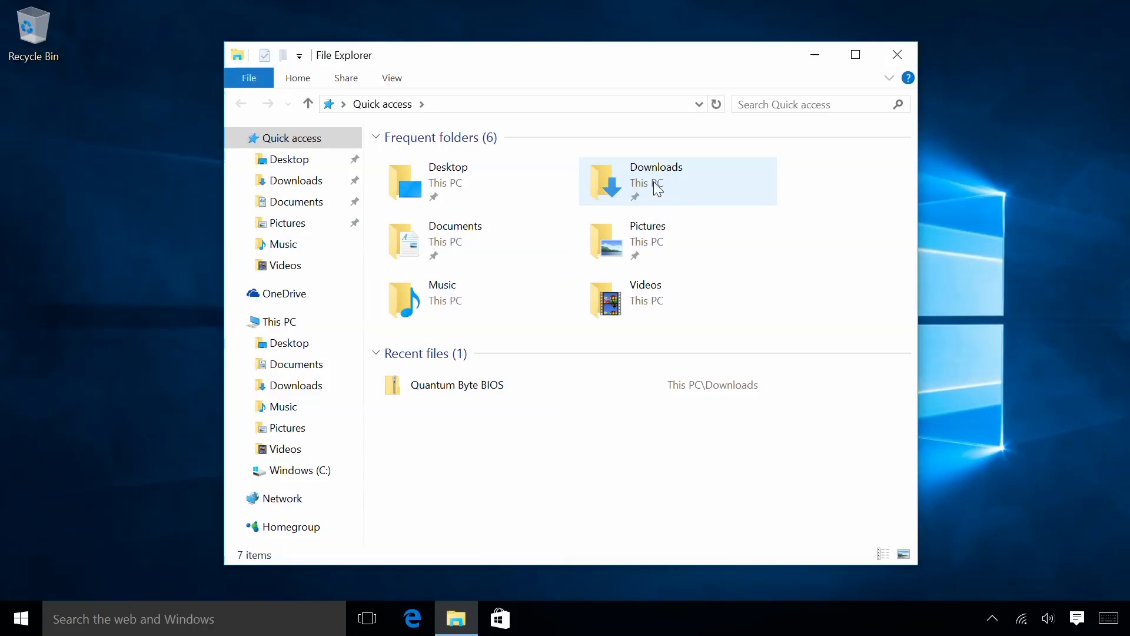
double_click(655, 180)
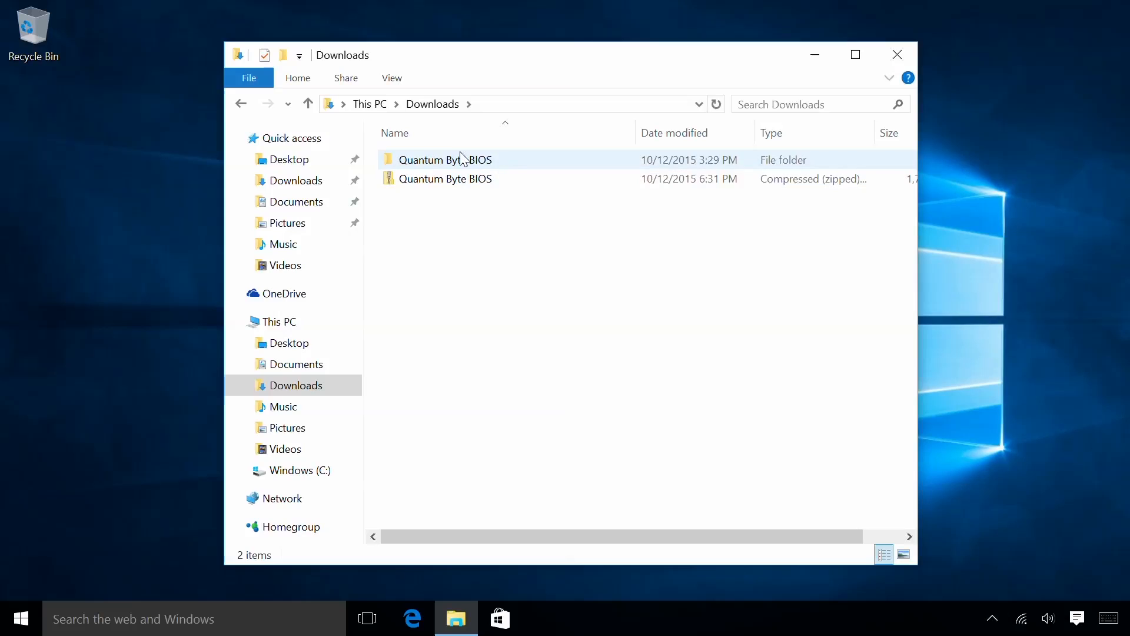
click(445, 179)
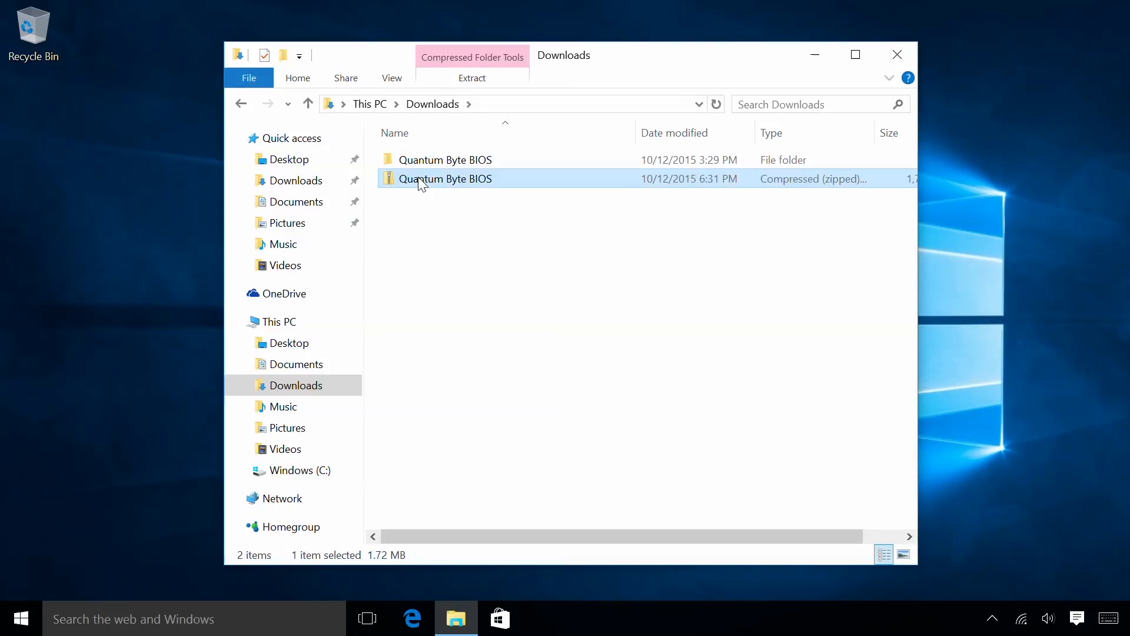
Extract all files from the zip into the Quantum Byte BIOS folder, resolving the duplicate-name prompt.
right_click(445, 179)
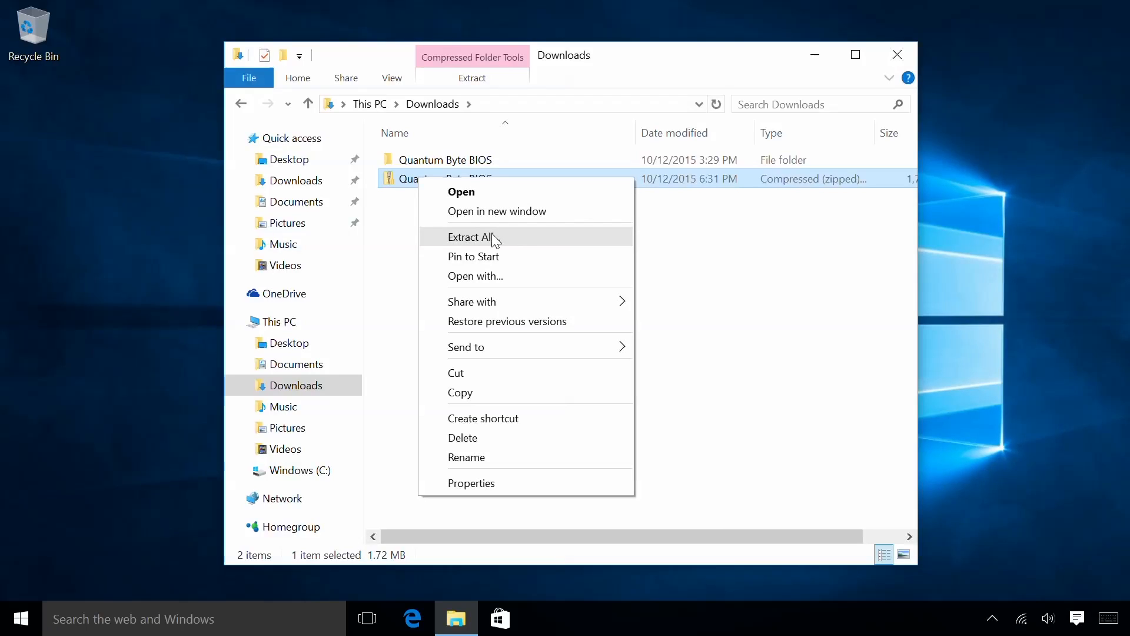
click(473, 237)
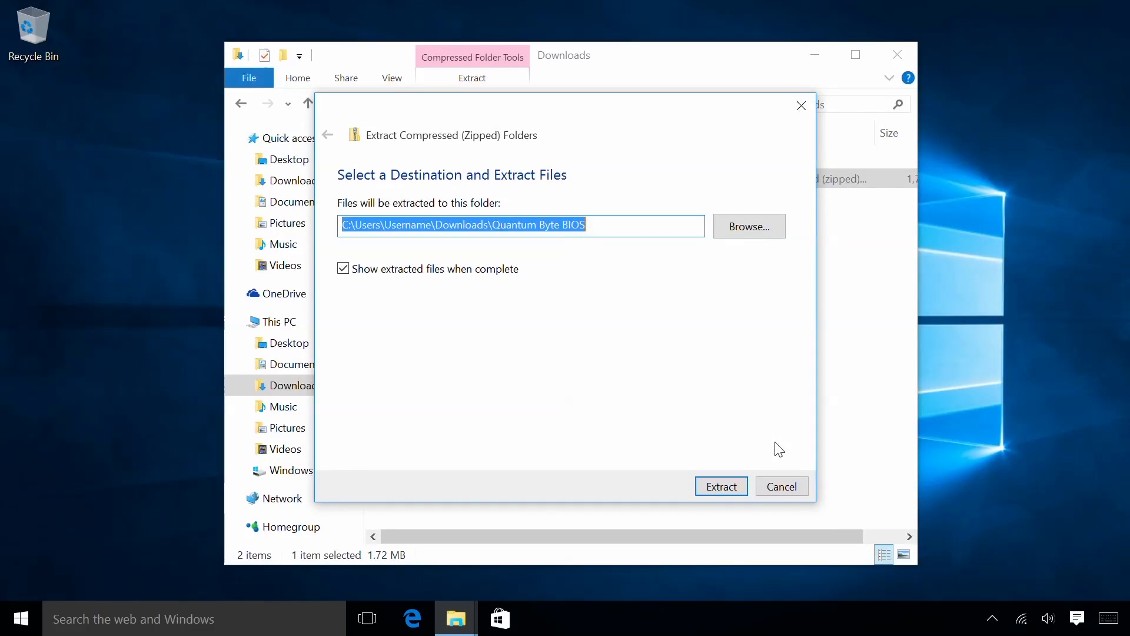
click(721, 486)
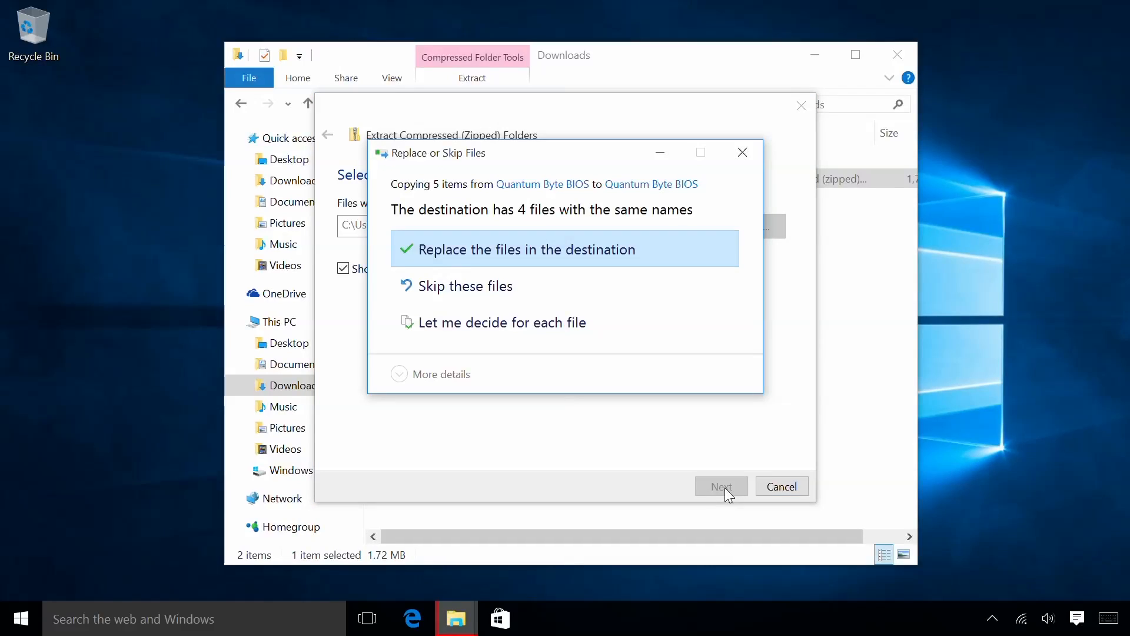
mouse_move(534, 287)
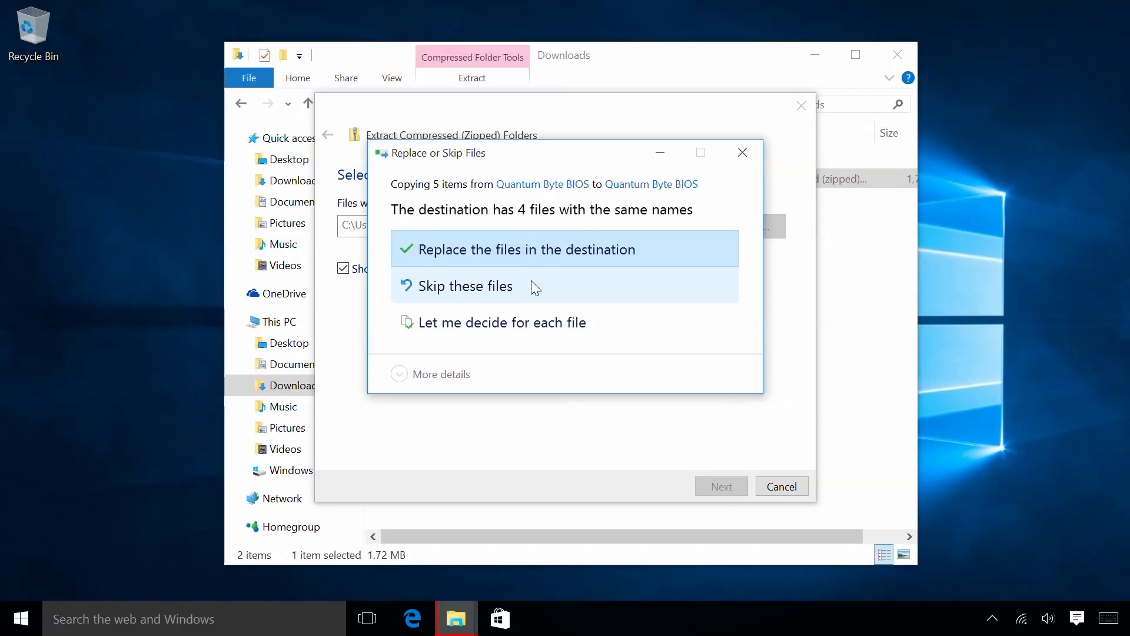
click(528, 250)
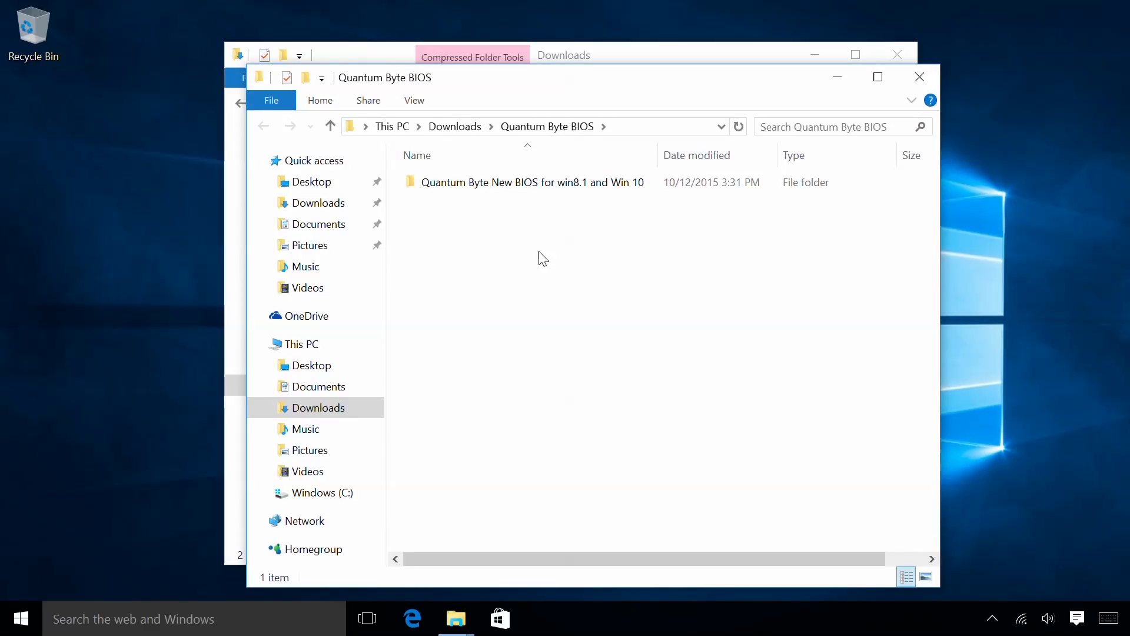
Enter the Quantum Byte New BIOS for win8.1 and Win 10 folder and bring up the File menu's command prompt options.
click(534, 181)
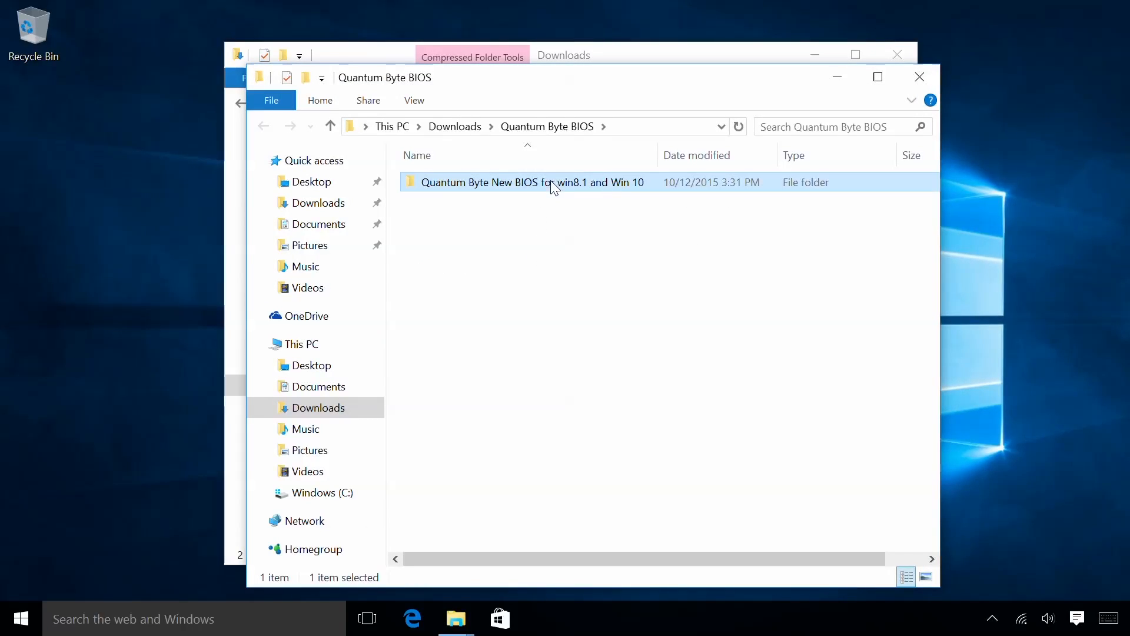
double_click(532, 182)
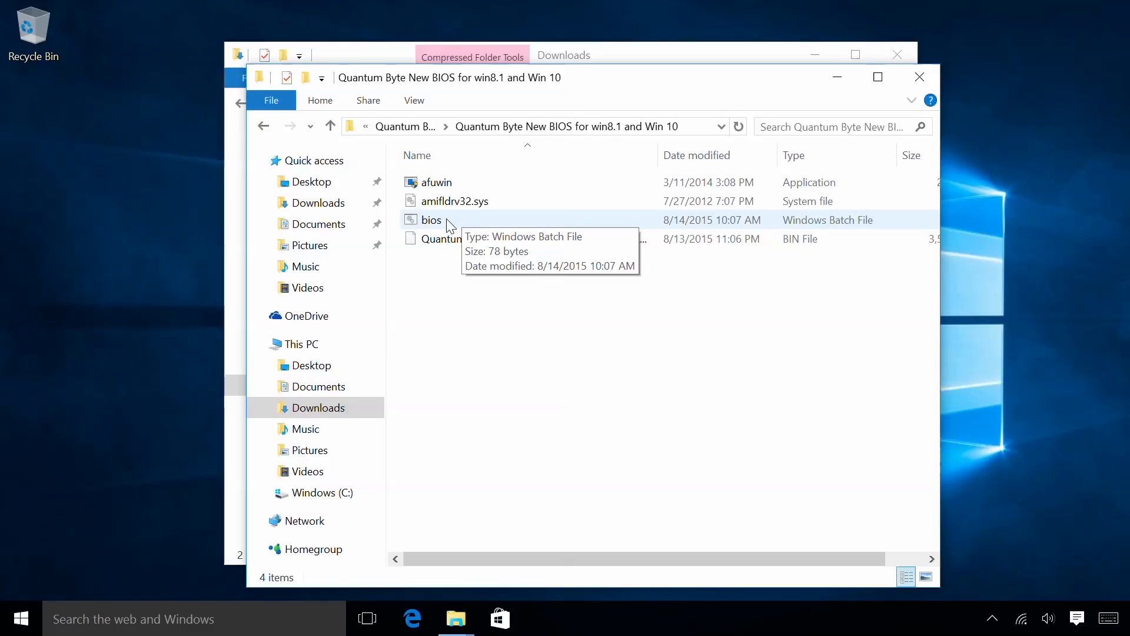
click(271, 100)
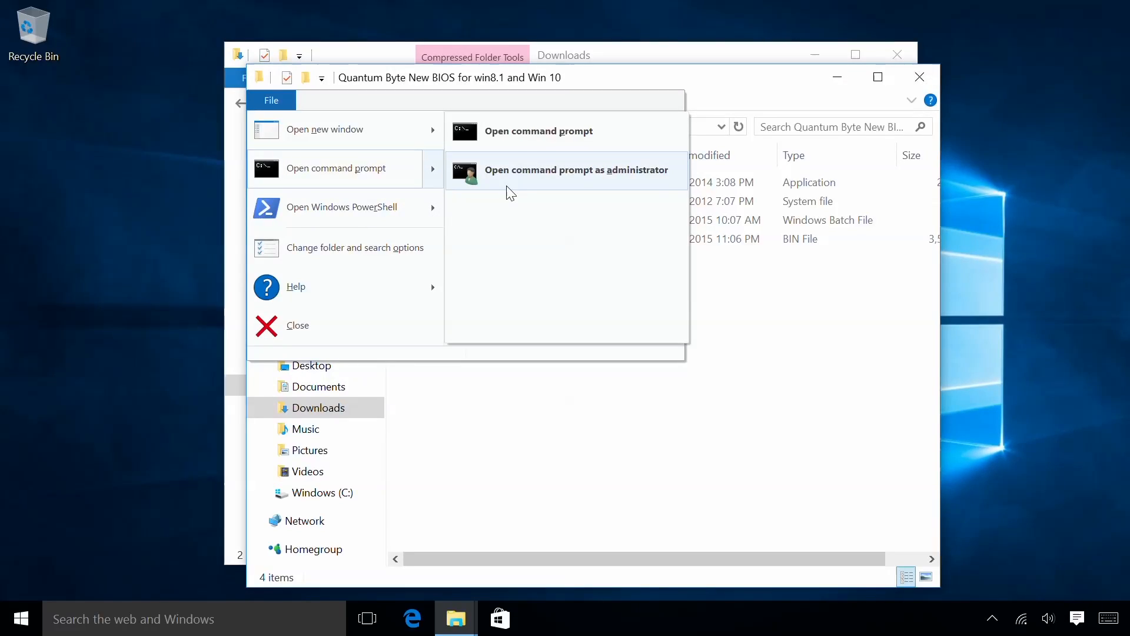
Launch an elevated command prompt here, approving the User Account Control prompt.
click(576, 170)
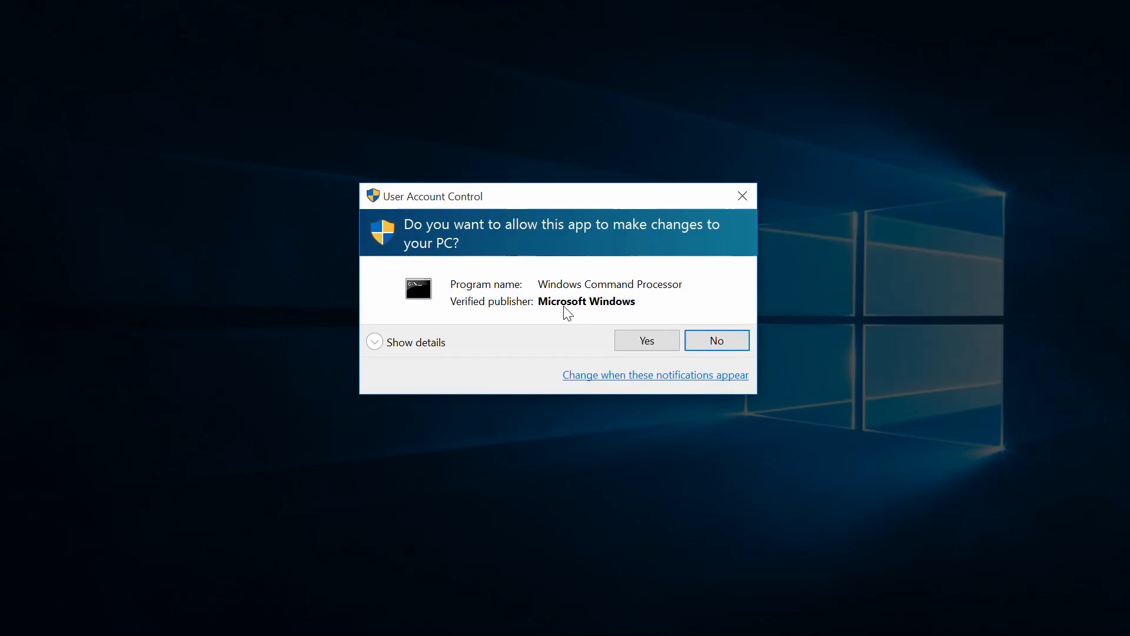
click(646, 339)
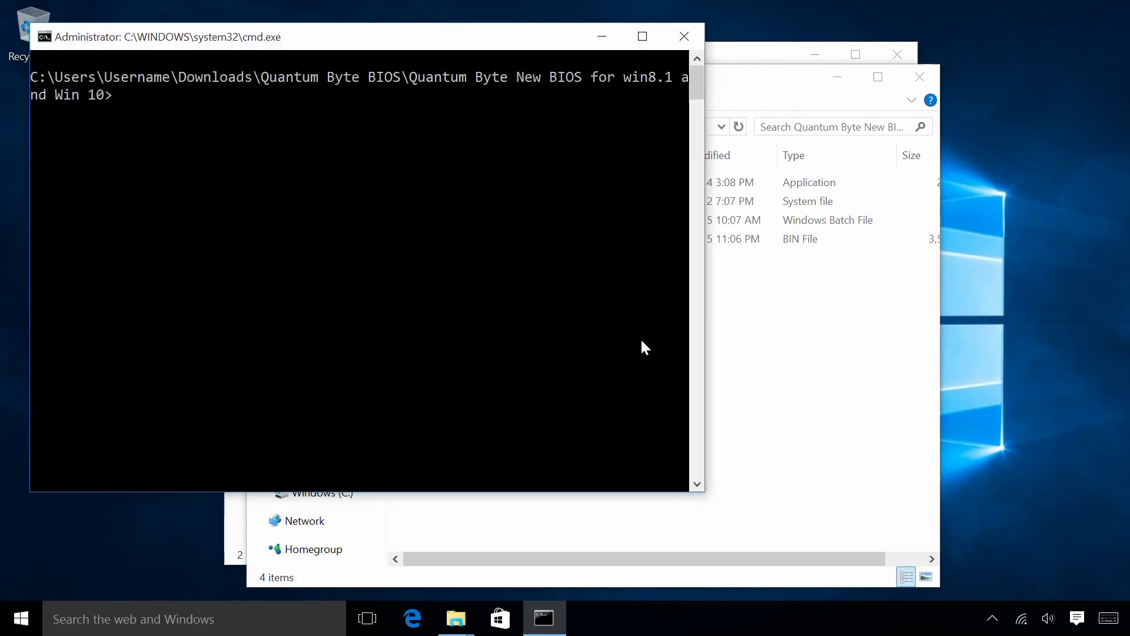